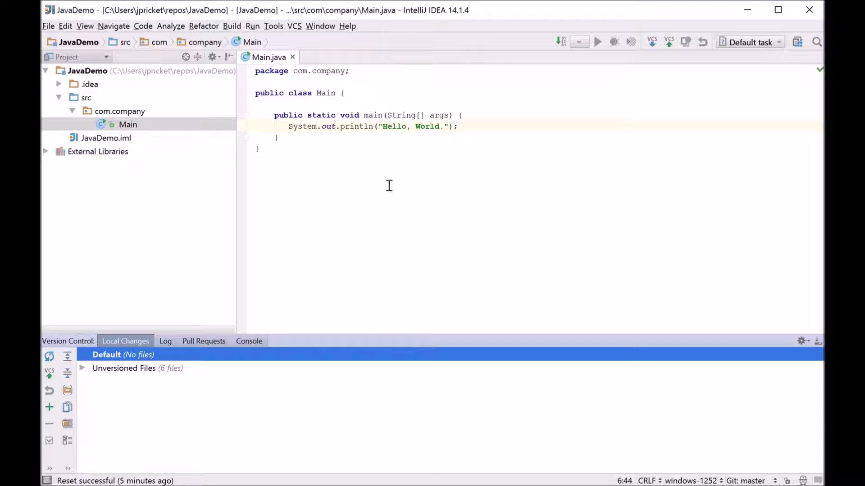
mouse_move(384, 151)
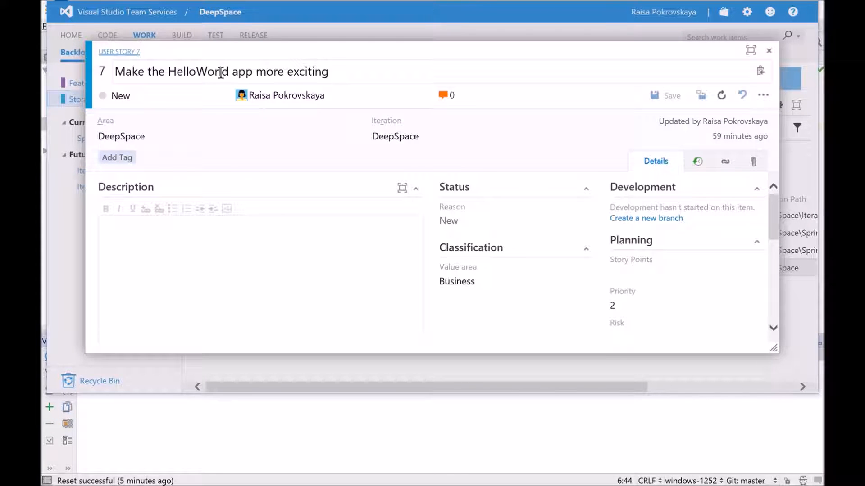
mouse_move(190, 172)
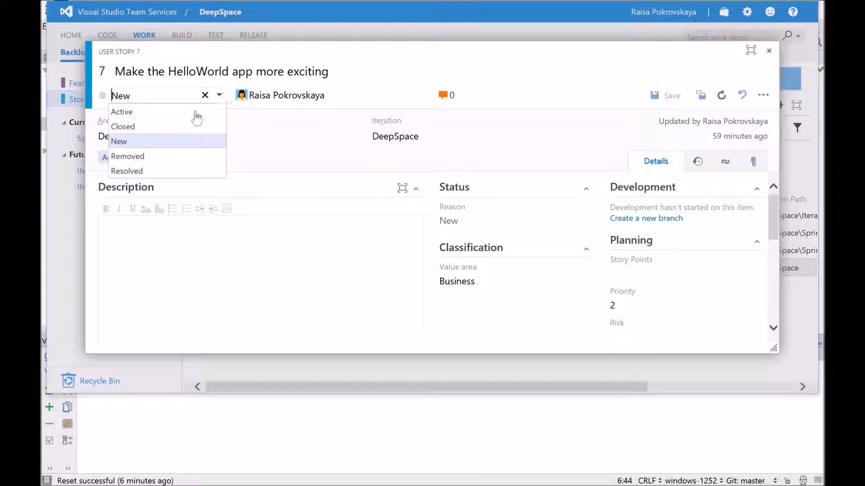
Step: Close user story 7's state list, leaving it in the New state
left_click(122, 111)
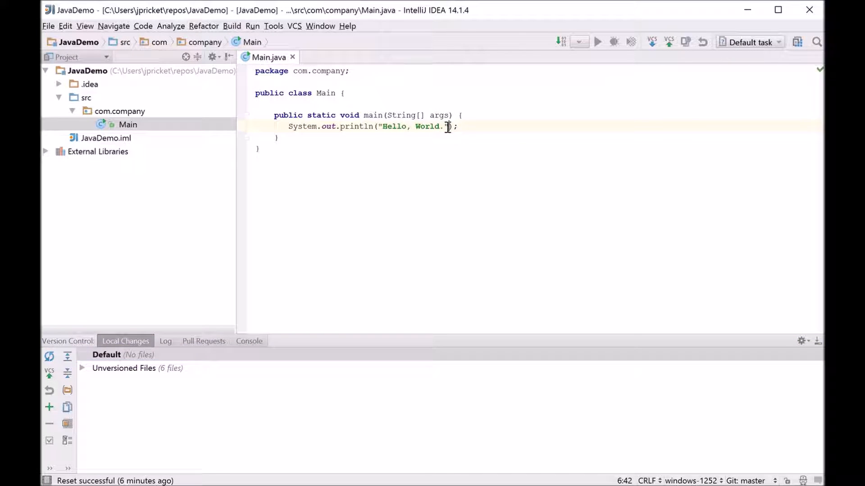
Step: Change the Main.java greeting to "Hello, World!" and start committing it
key("Backspace")
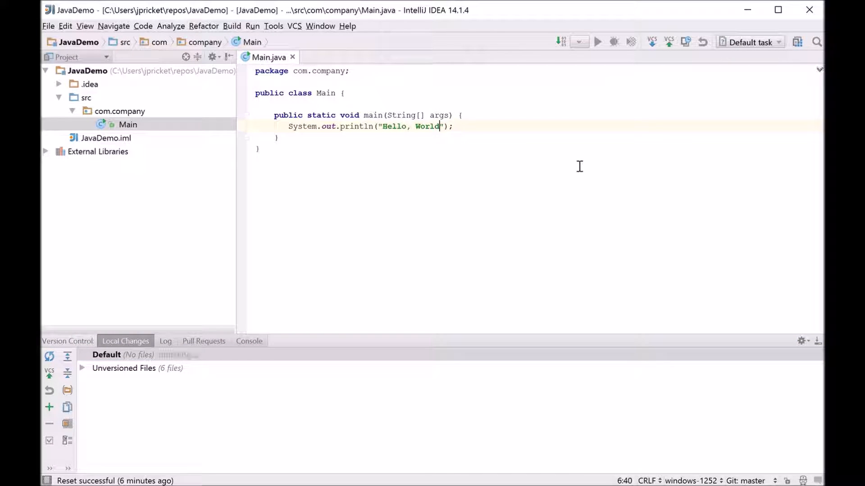
type("!")
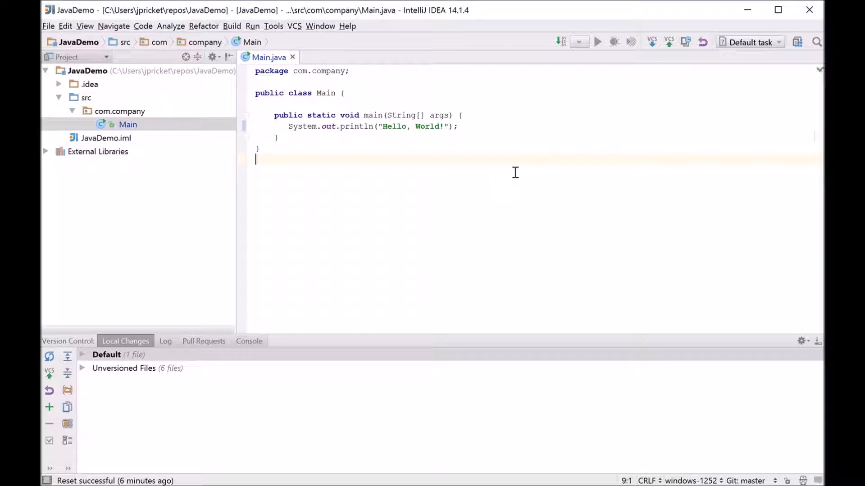
mouse_move(175, 372)
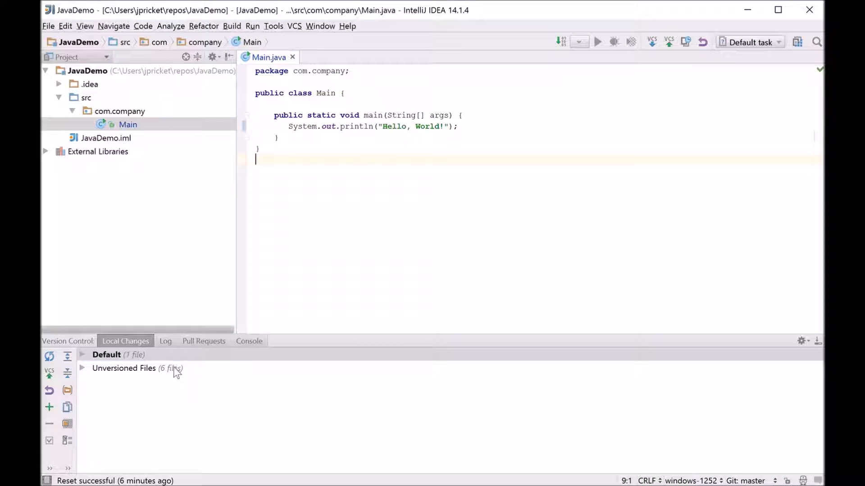
left_click(106, 355)
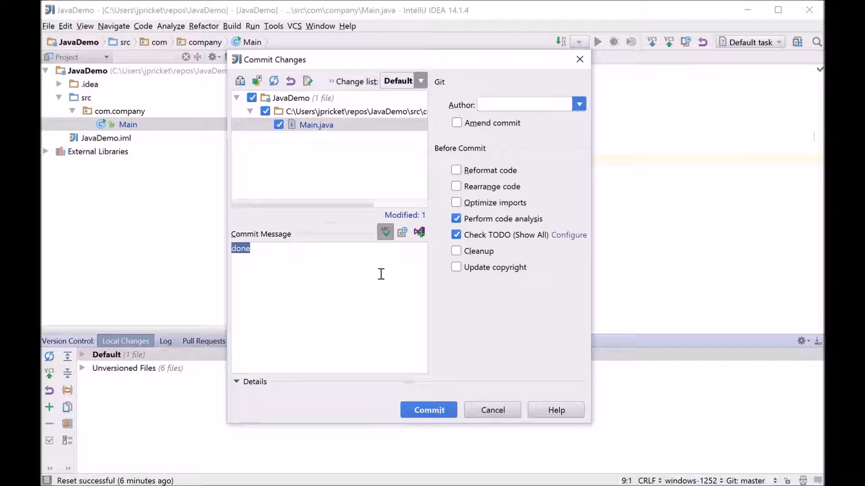
mouse_move(376, 310)
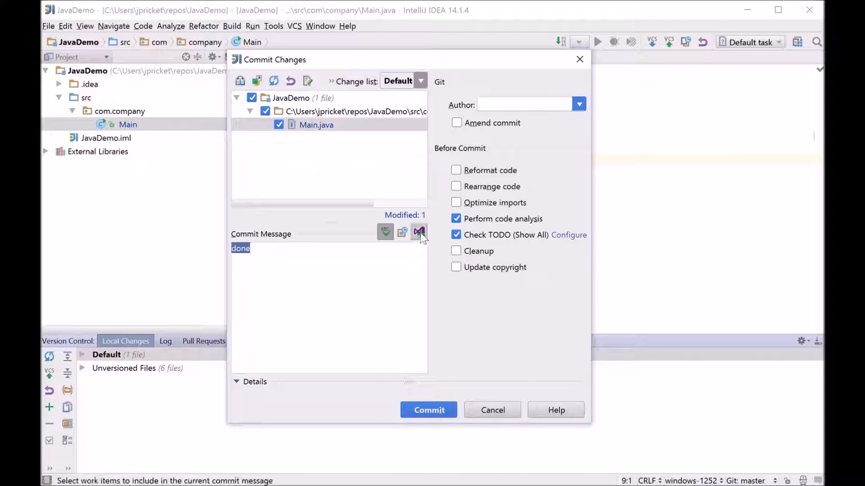
mouse_move(420, 231)
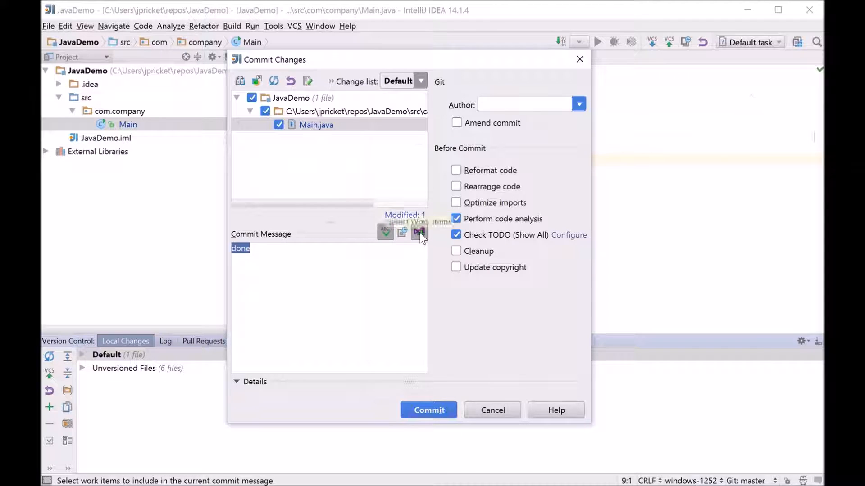
Step: Link user story 7 as the commit's work item
left_click(420, 231)
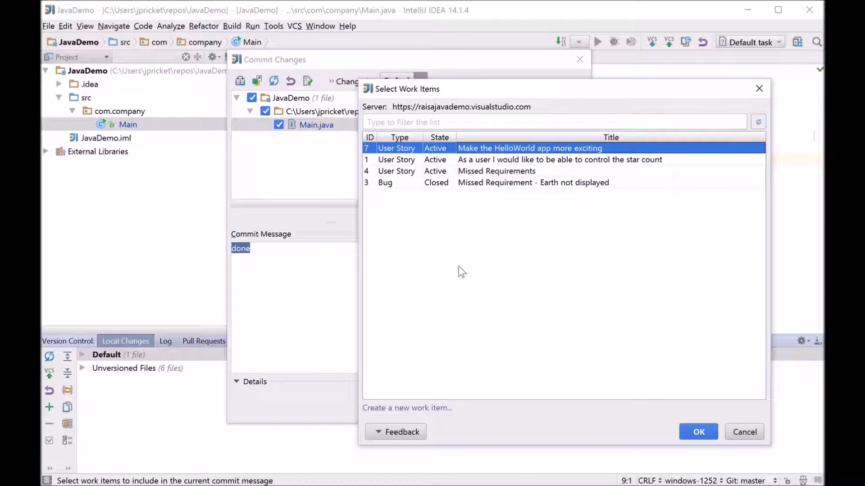
mouse_move(467, 374)
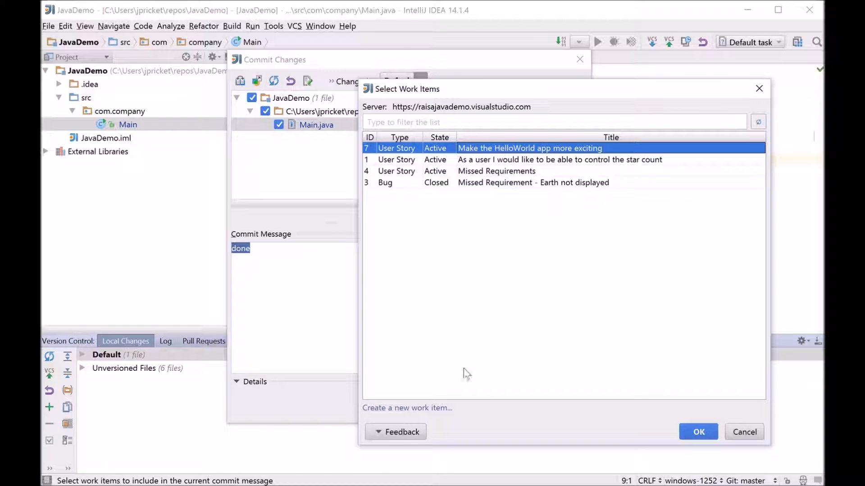
left_click(697, 432)
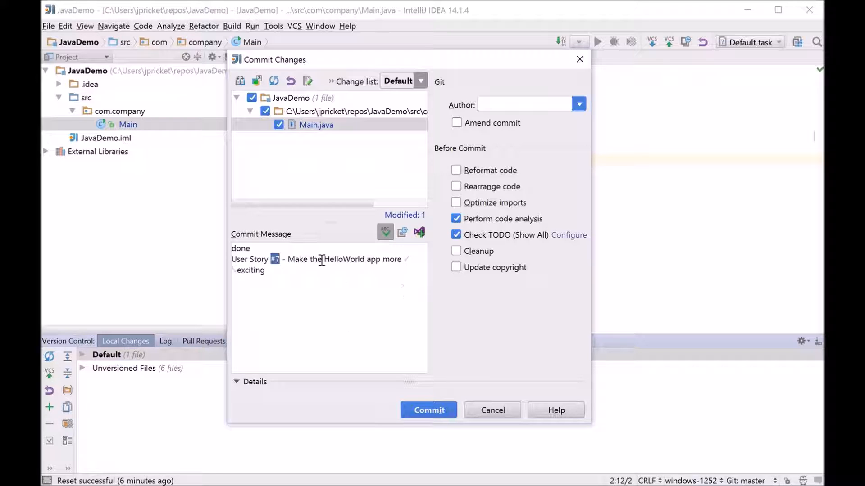
mouse_move(300, 263)
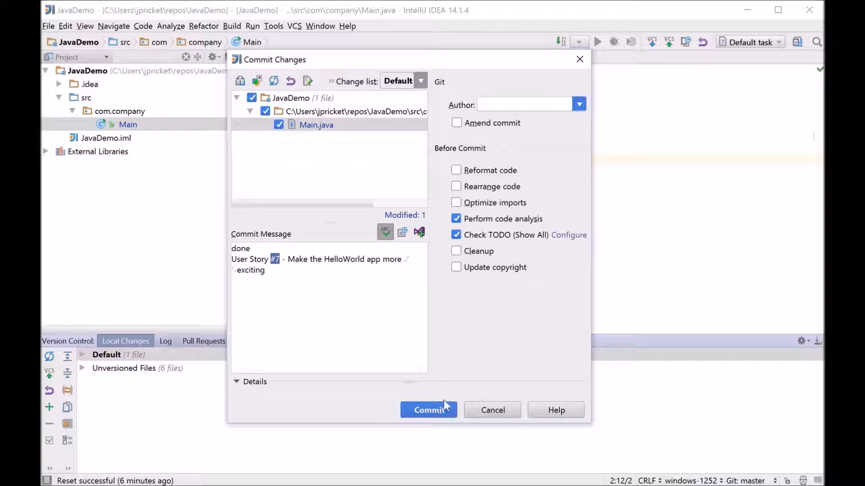
Step: Show the Commit button's options, including commit and push
left_click(446, 410)
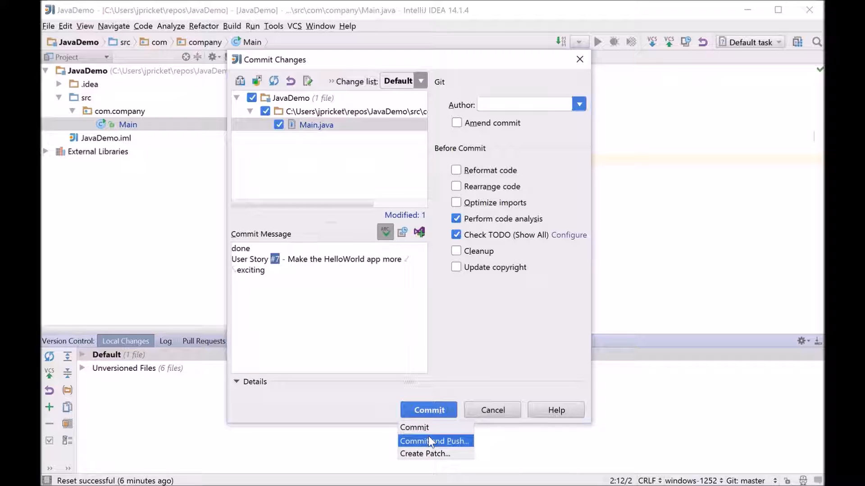
Step: Commit the Main.java change and push it to origin master
left_click(435, 441)
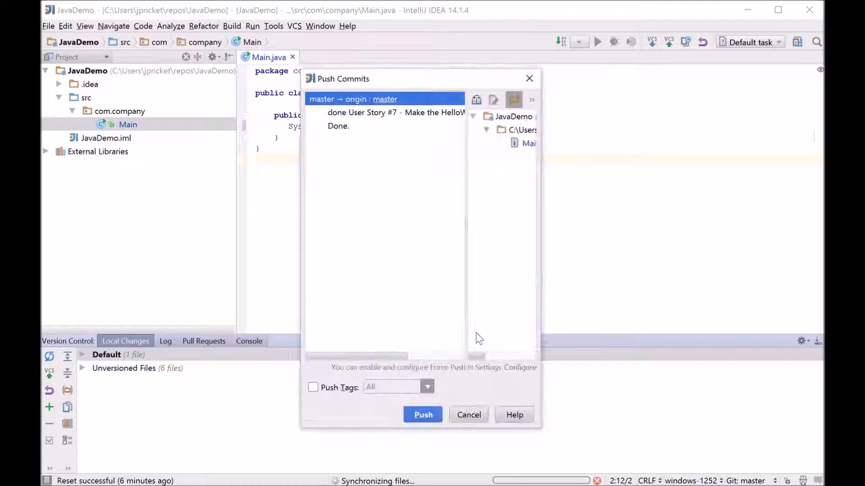
left_click(422, 415)
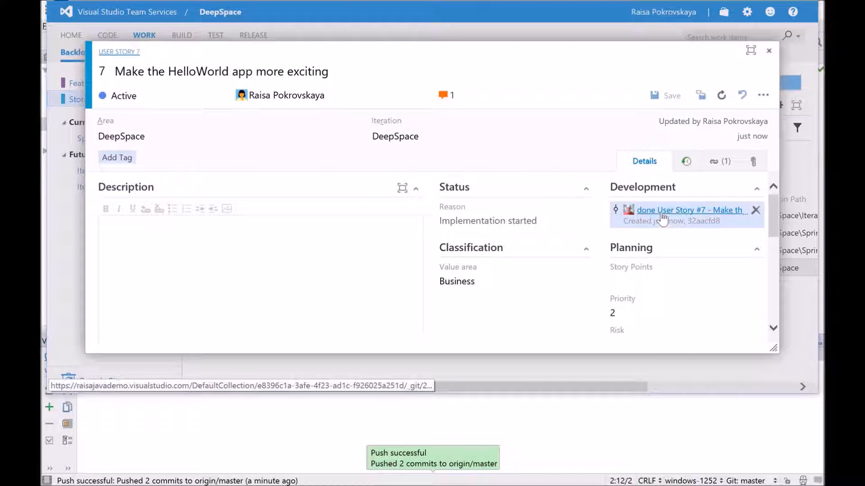
mouse_move(690, 210)
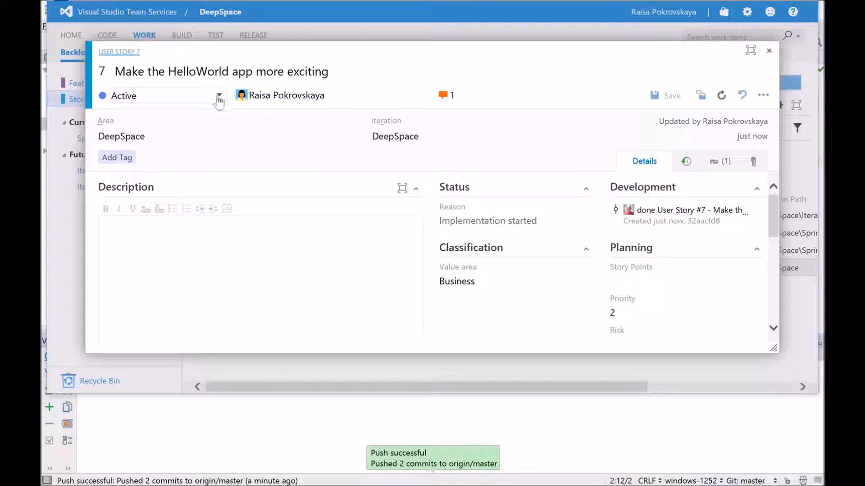
Step: Set user story 7's state to Resolved
left_click(218, 95)
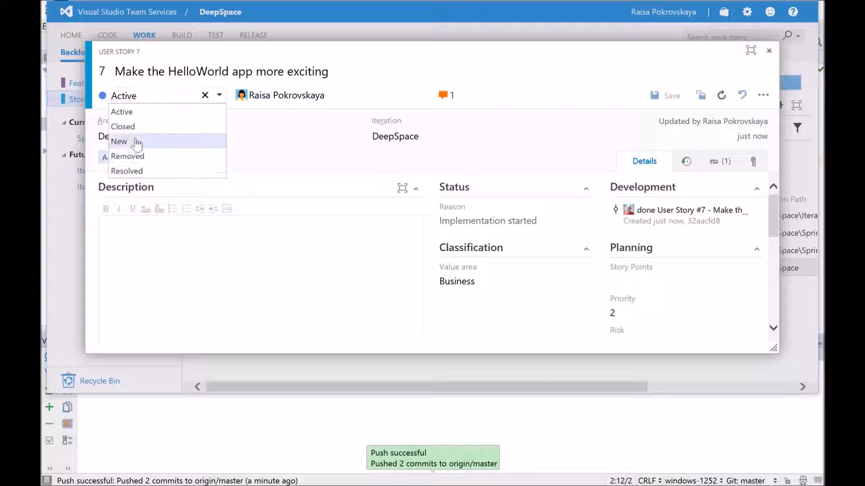
left_click(127, 171)
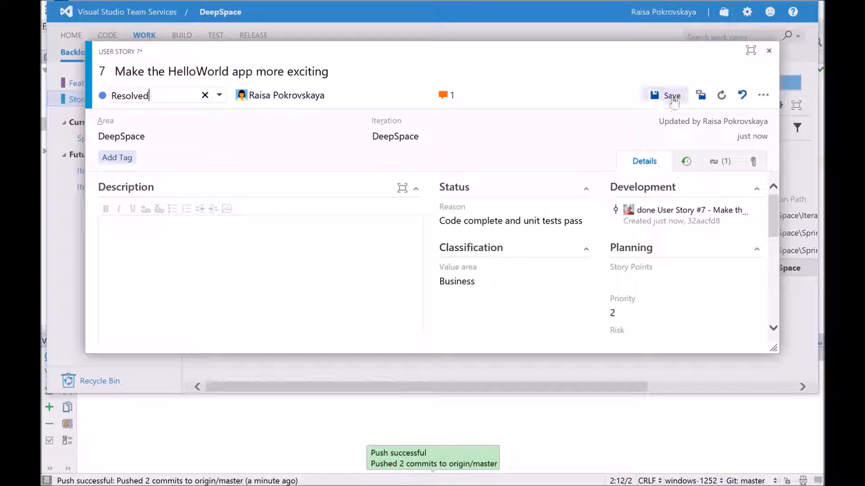